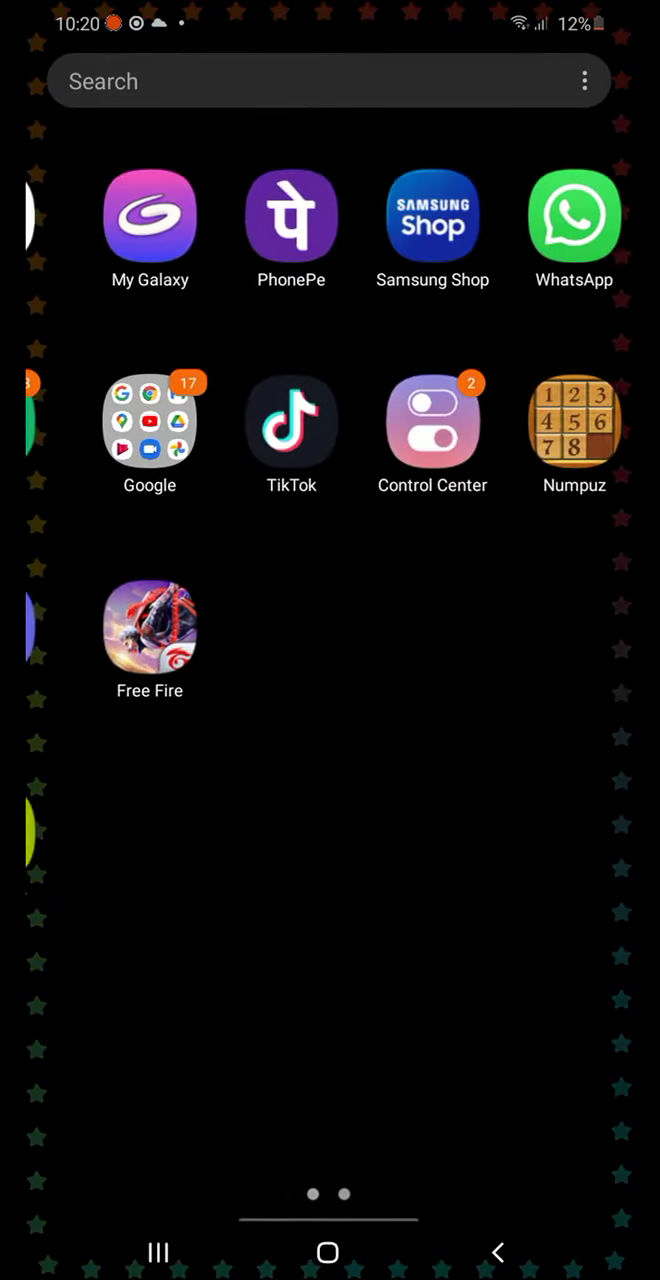
Swipe to the app drawer's second page and open the Google folder (Chrome, Gmail, Maps, YouTube)
{"action": "scroll", "scroll_direction": "left", "scroll_amount": 3}
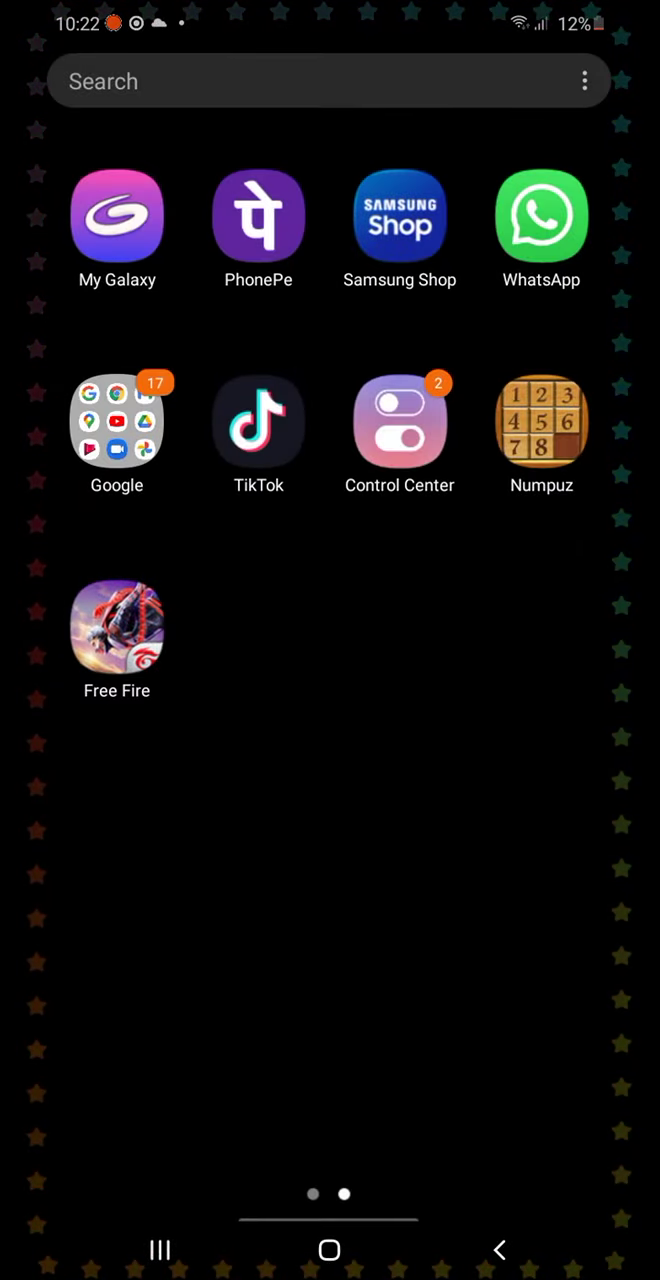
{"action": "left_click", "coordinate": [116, 420]}
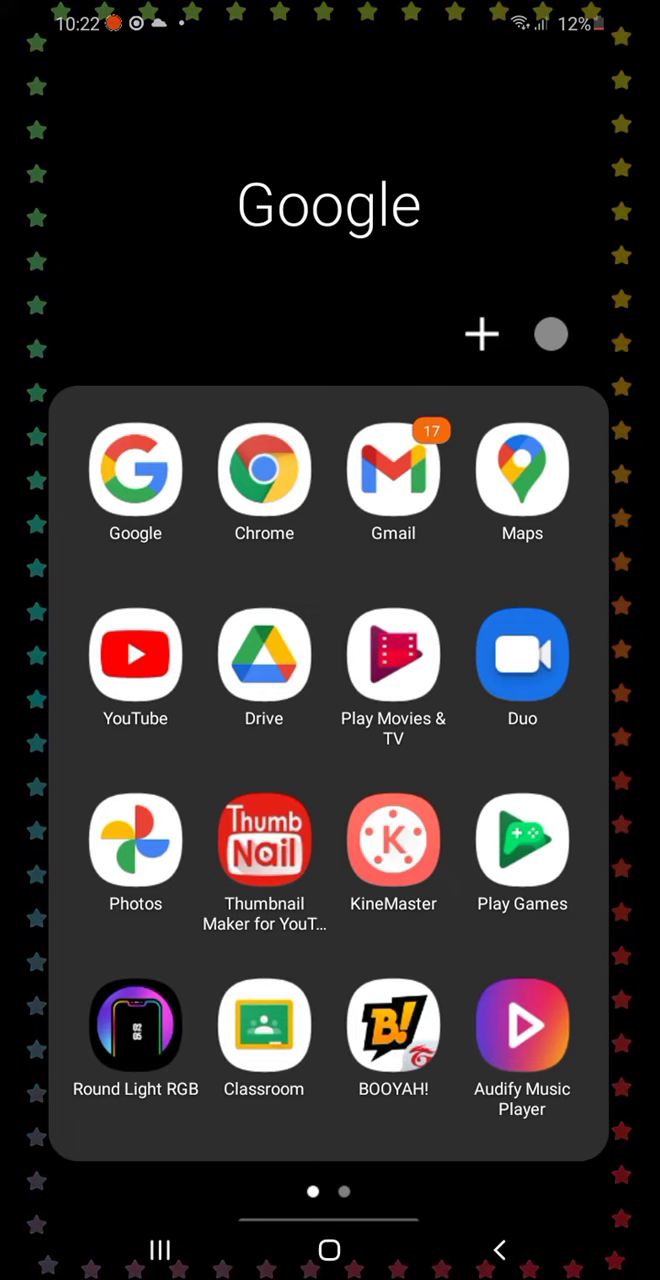
Remove the Free Fire icon, then reopen the Google folder at its PixelLab and PicsArt page
{"action": "left_click", "coordinate": [136, 656]}
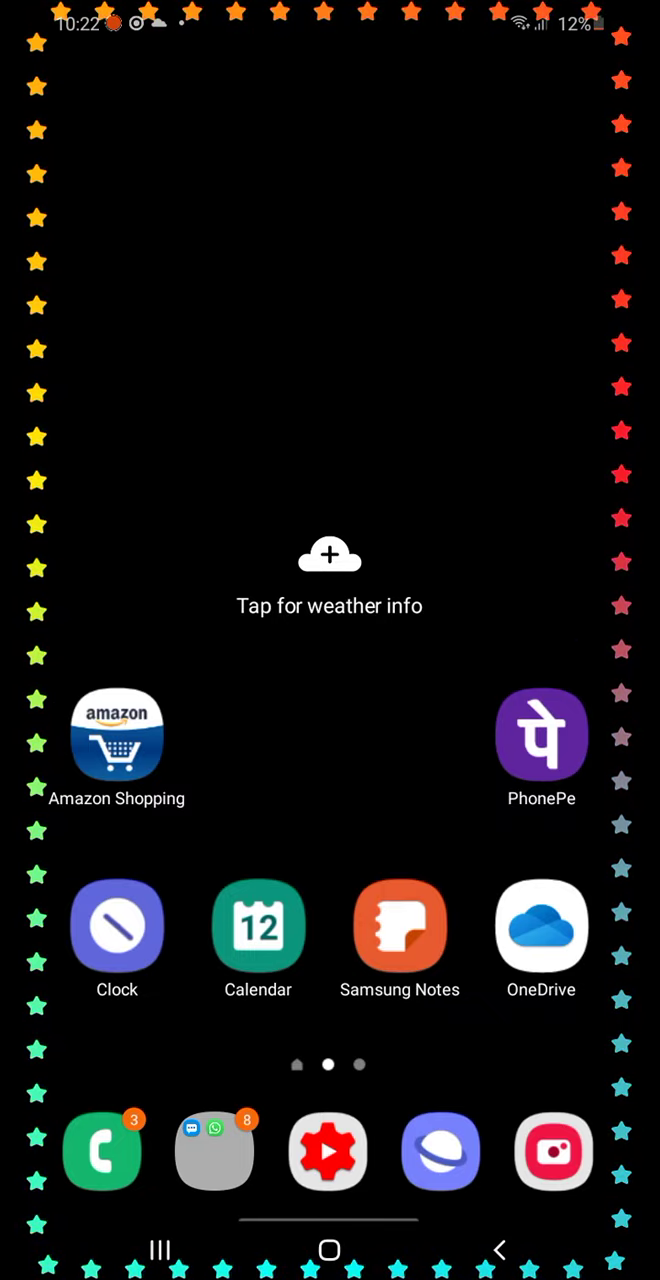
{"action": "scroll", "scroll_direction": "left", "scroll_amount": 3}
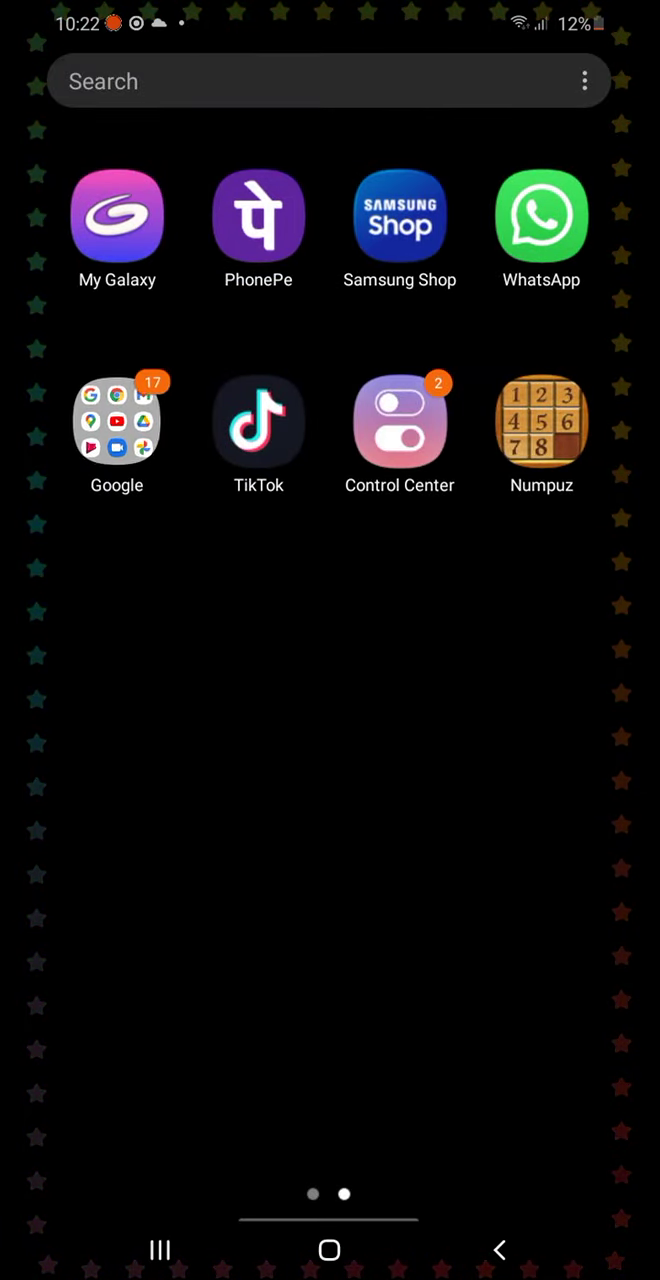
{"action": "left_click", "coordinate": [116, 418]}
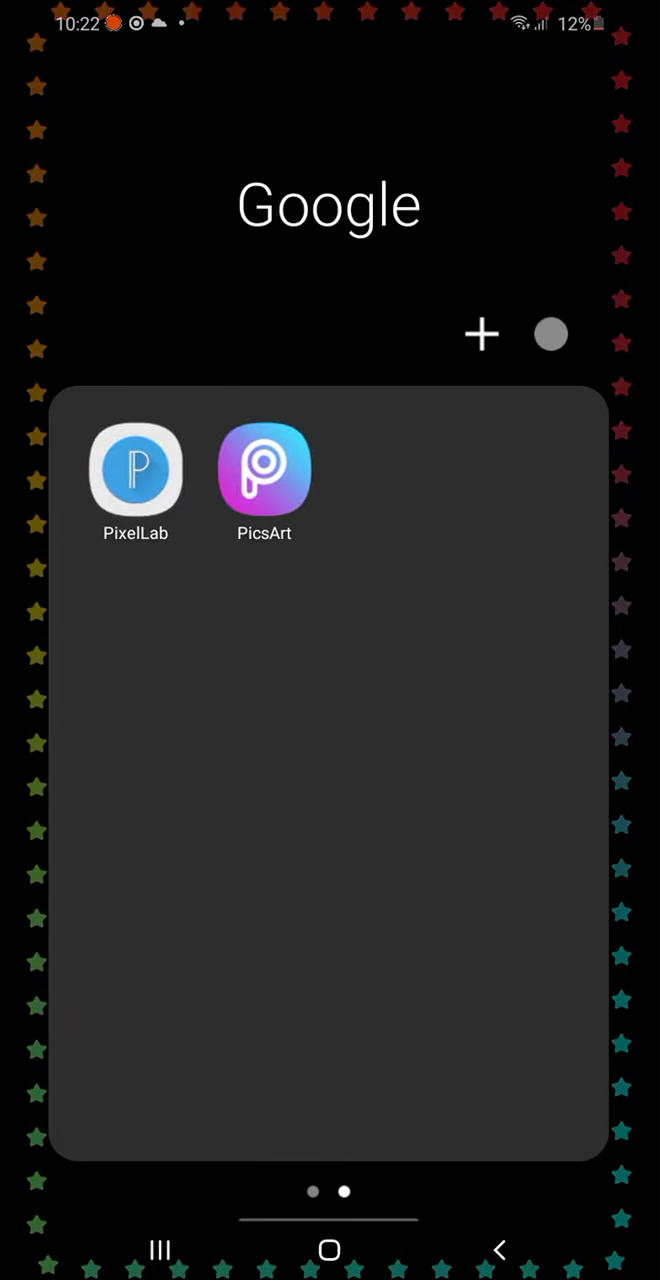